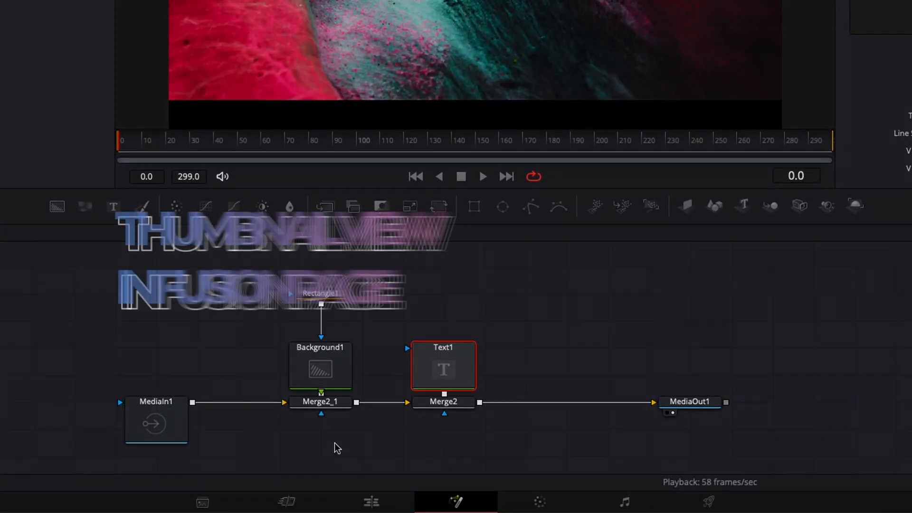
# - Uncheck Force All Tile Pictures so every node shows as a compact bar
pyautogui.rightClick(534, 386)
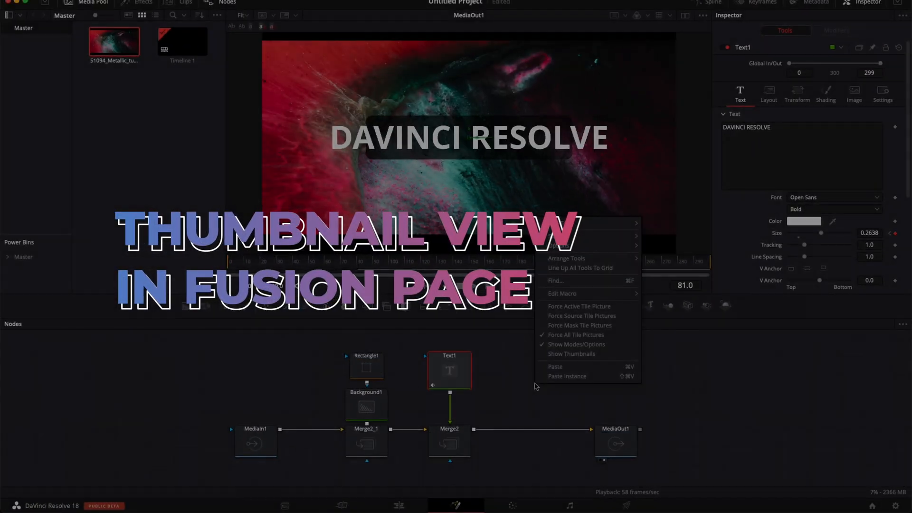
pyautogui.click(571, 353)
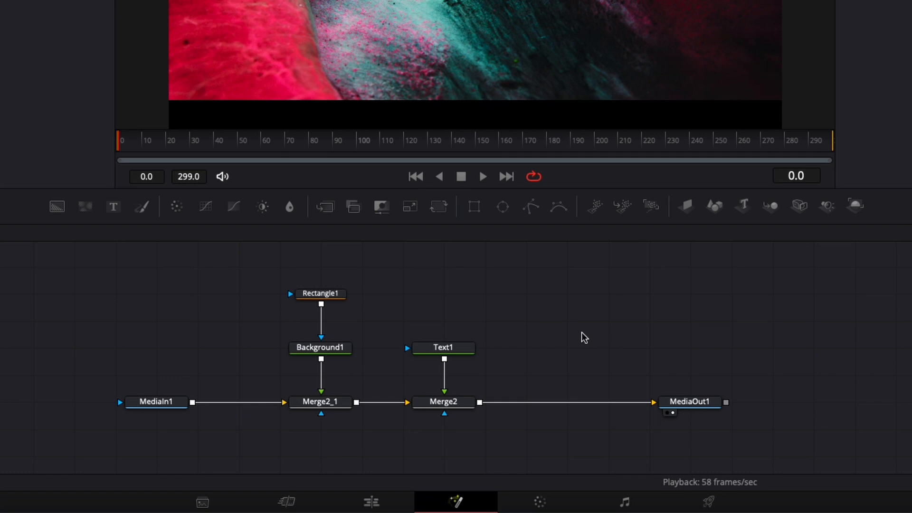
pyautogui.moveTo(553, 350)
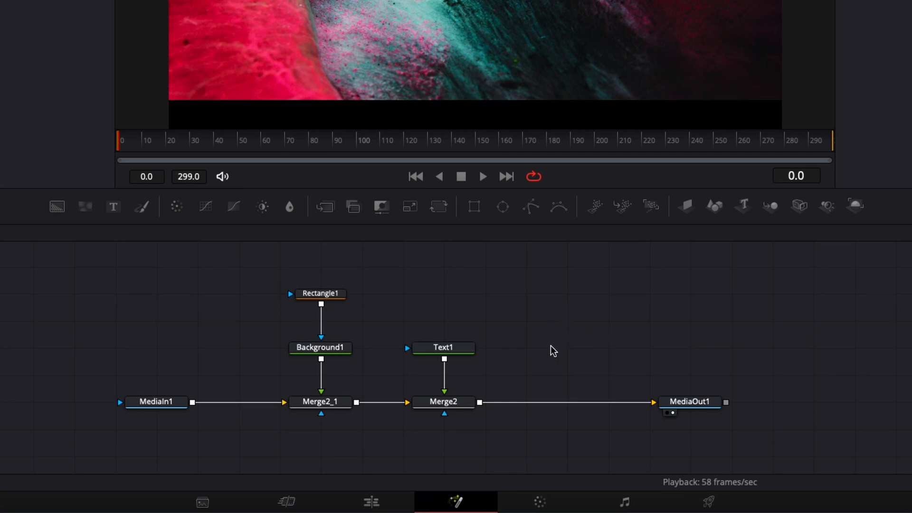
# - Enable Force Active Tile Picture and make Text1 active to see its tile
pyautogui.rightClick(553, 351)
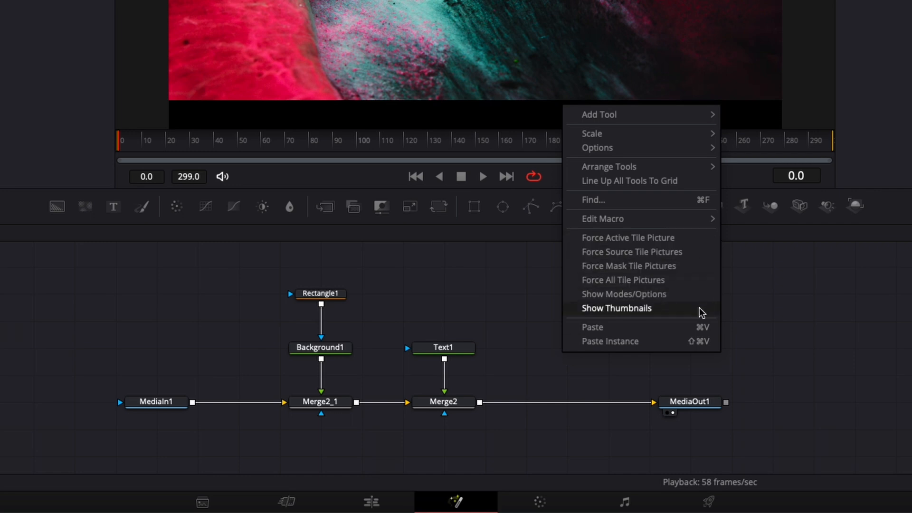
pyautogui.moveTo(692, 241)
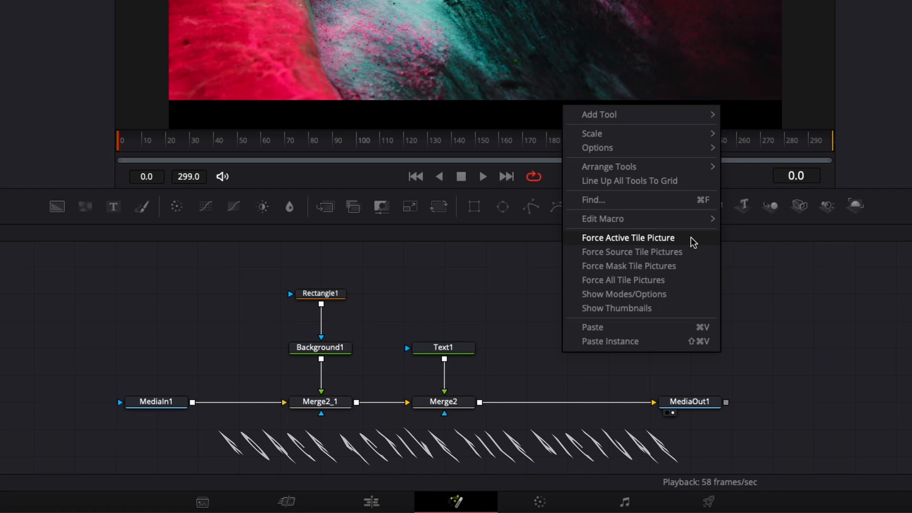
pyautogui.click(628, 237)
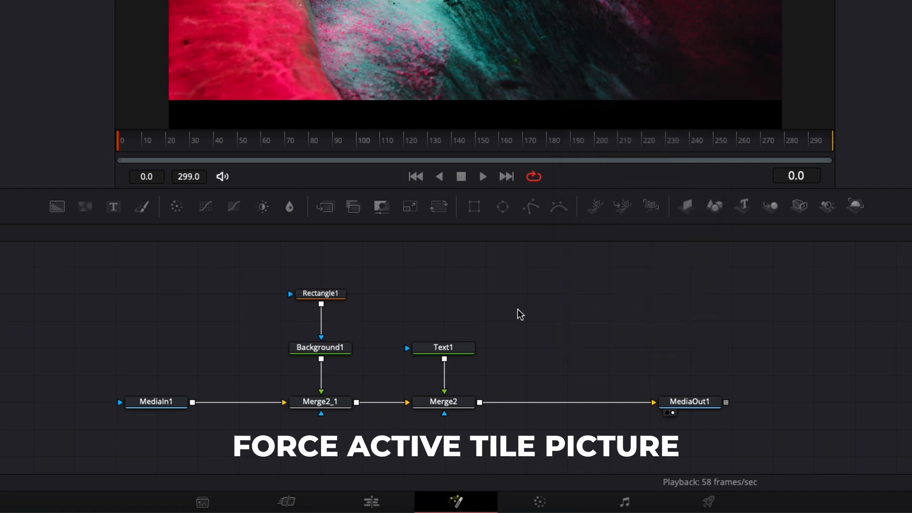
pyautogui.click(443, 348)
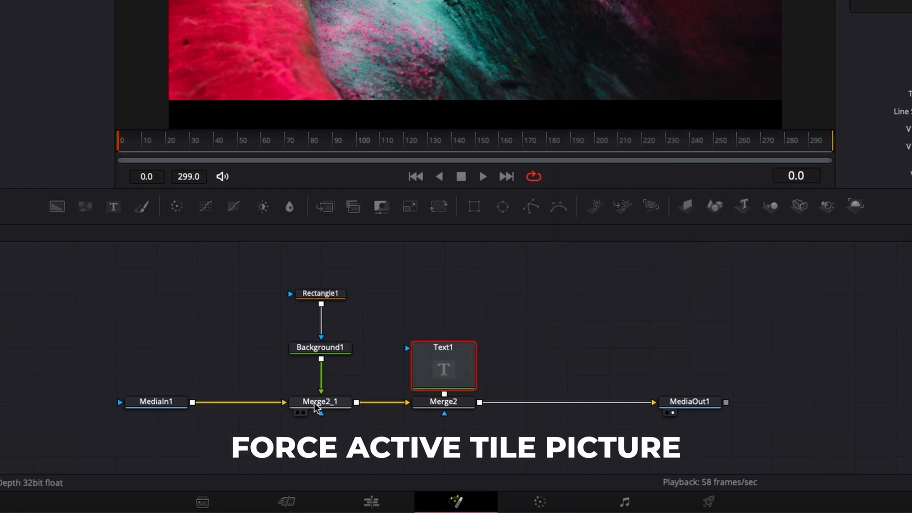
pyautogui.click(156, 400)
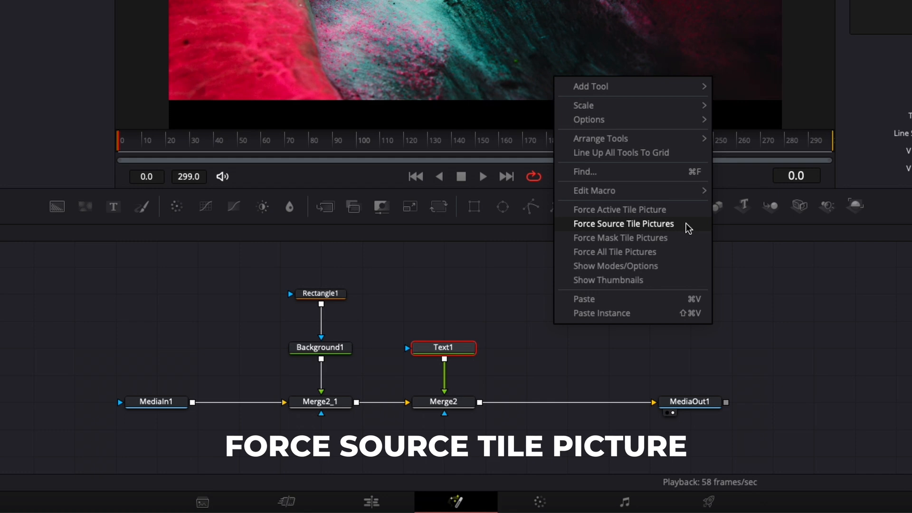
# - Try Force Source and Force Mask Tile Pictures, then enable Force All Tile Pictures
pyautogui.click(623, 223)
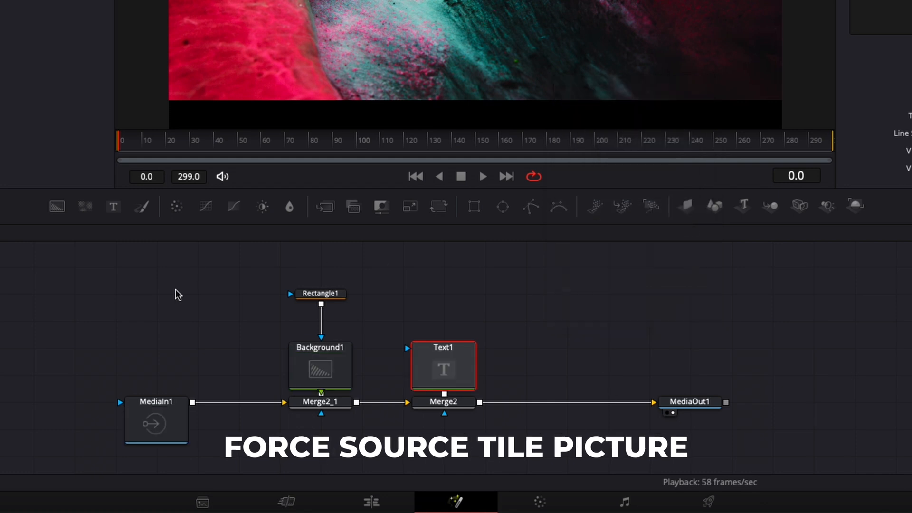
pyautogui.moveTo(474, 447)
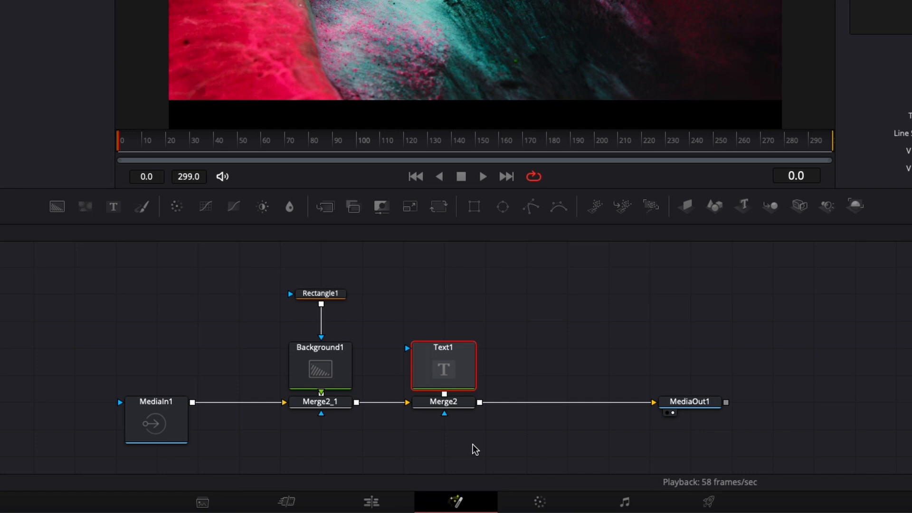
pyautogui.click(156, 419)
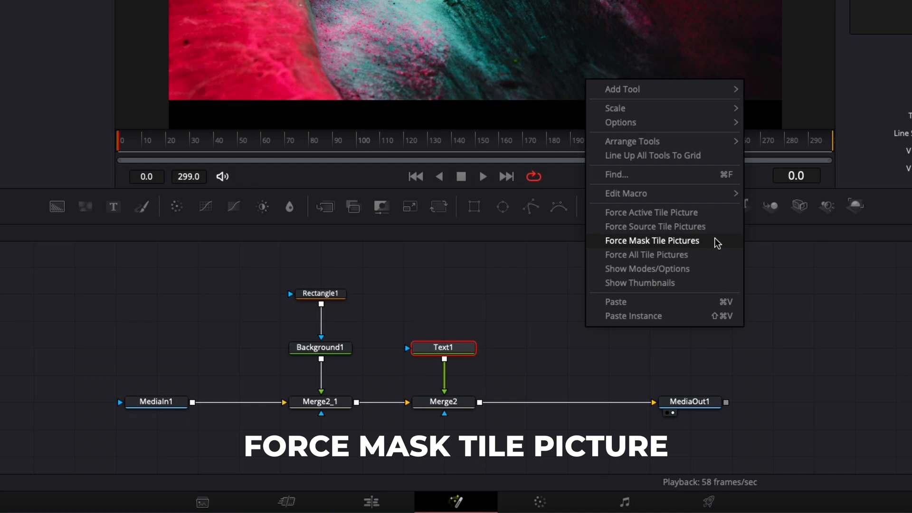
pyautogui.click(652, 240)
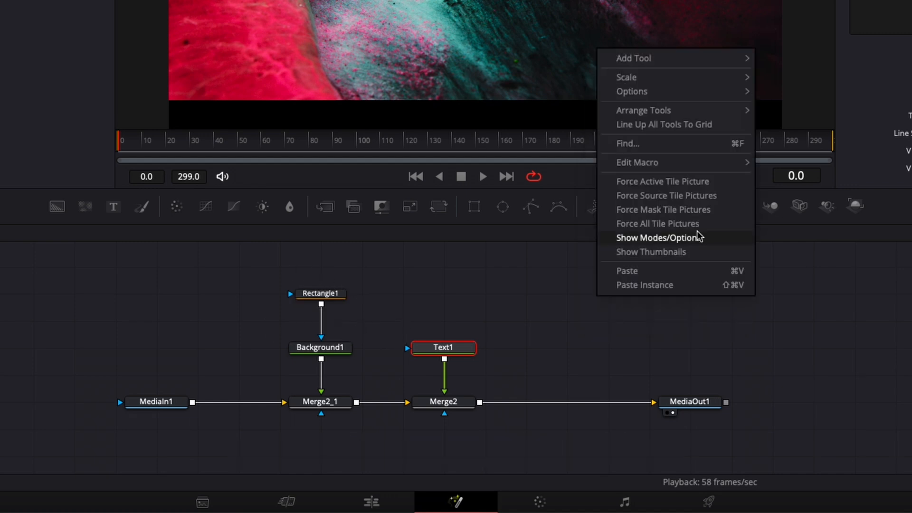
pyautogui.click(657, 224)
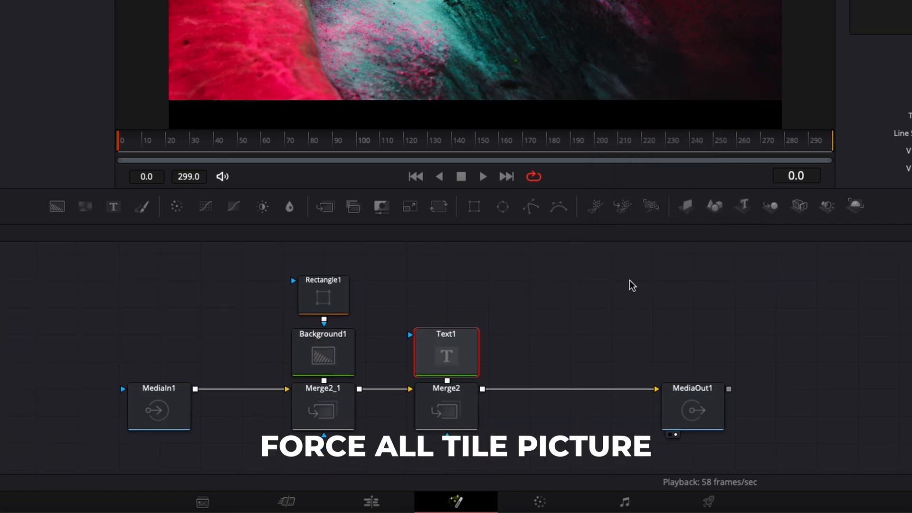
# - Enable Show Modes/Options so Text1 and other nodes display mode indicators
pyautogui.rightClick(632, 286)
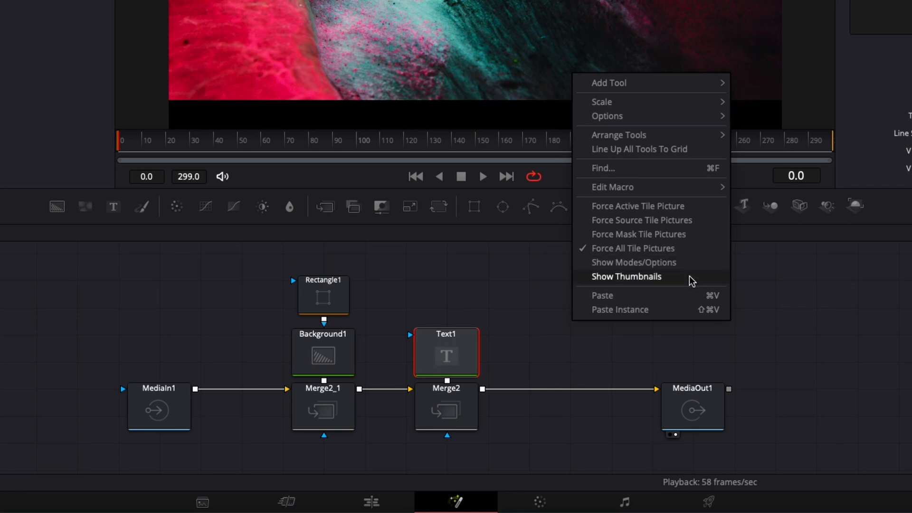
pyautogui.click(634, 262)
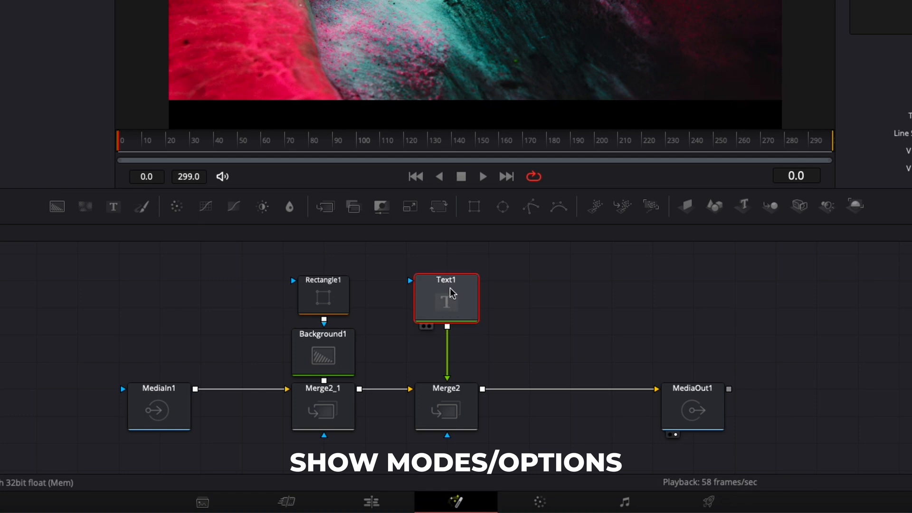
pyautogui.moveTo(430, 324)
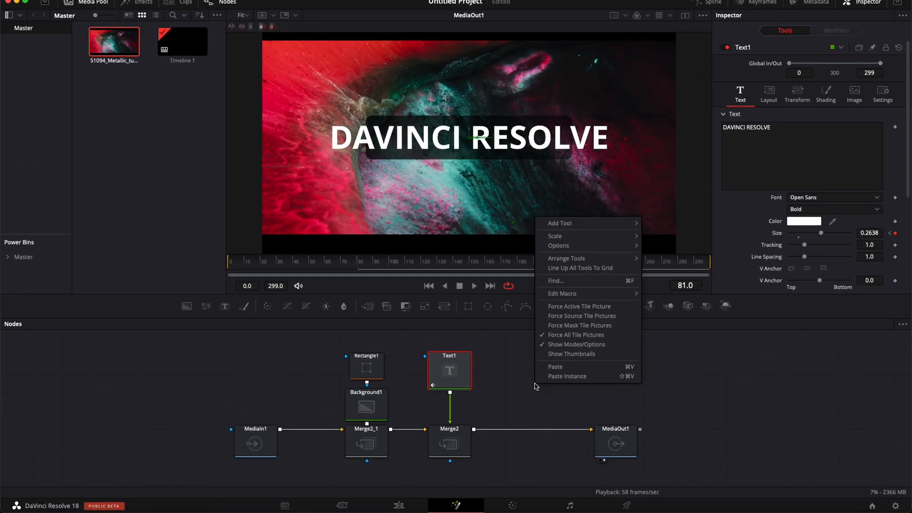
# - Turn on Show Thumbnails, select MediaIn1 and Text1, and jump to frame 50
pyautogui.click(571, 353)
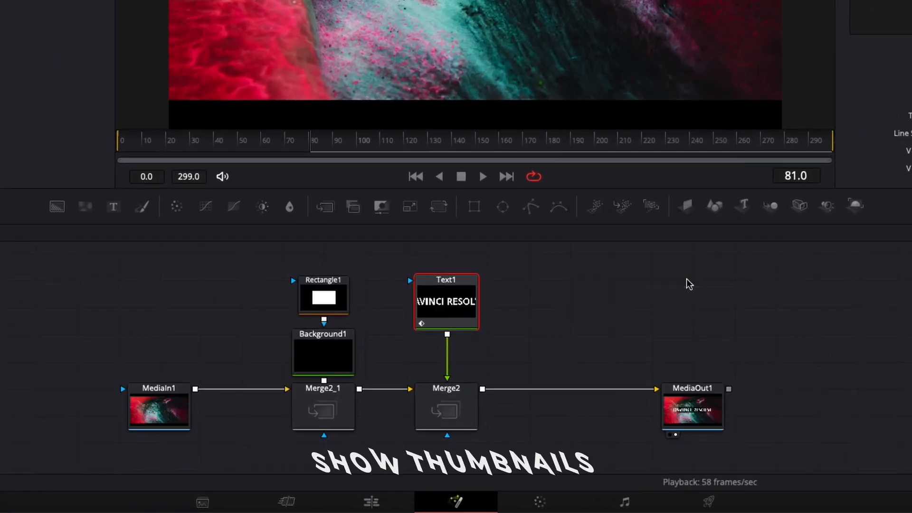
pyautogui.click(159, 410)
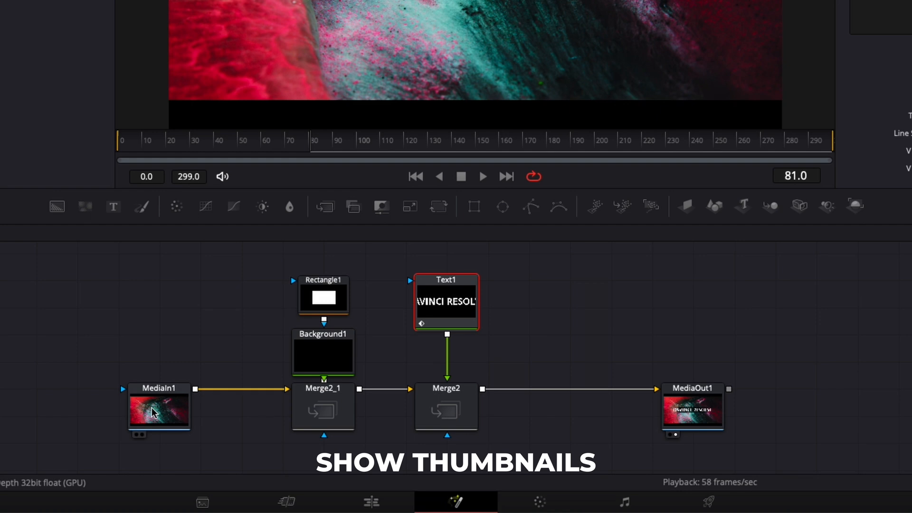
pyautogui.click(159, 407)
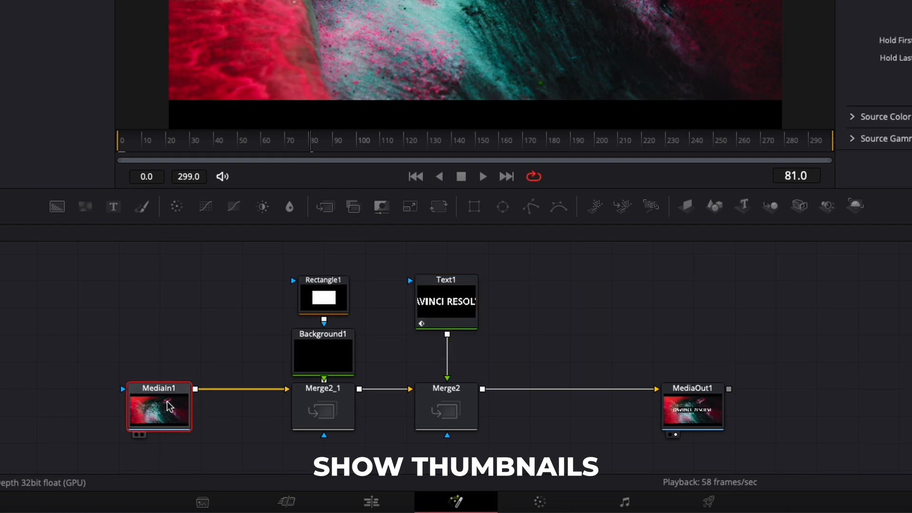
pyautogui.click(446, 301)
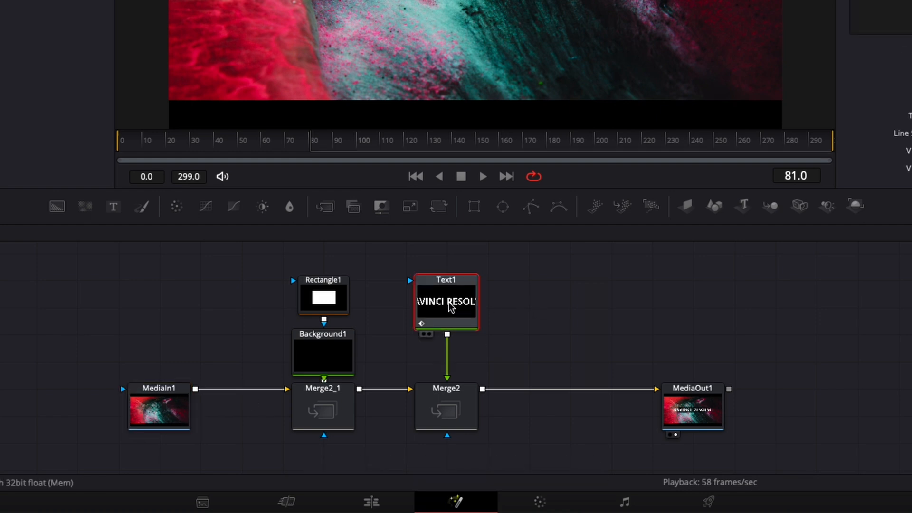
pyautogui.click(131, 139)
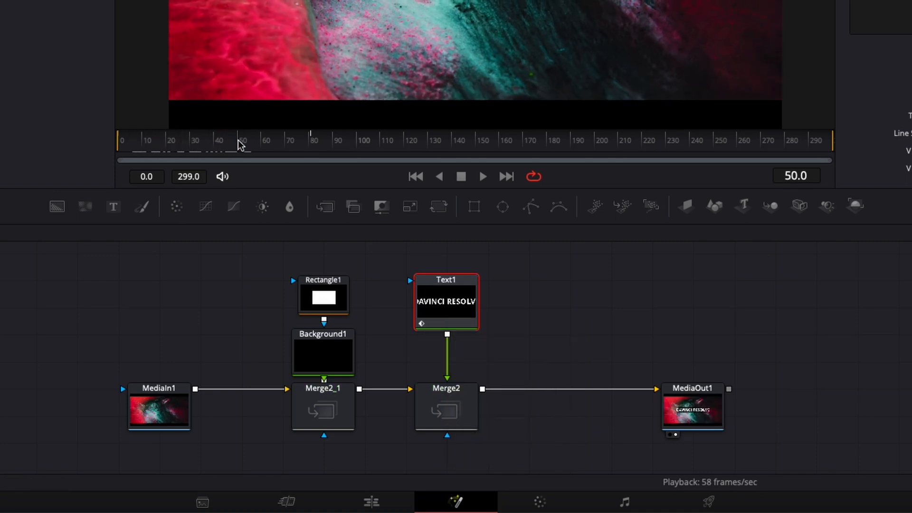
pyautogui.moveTo(591, 336)
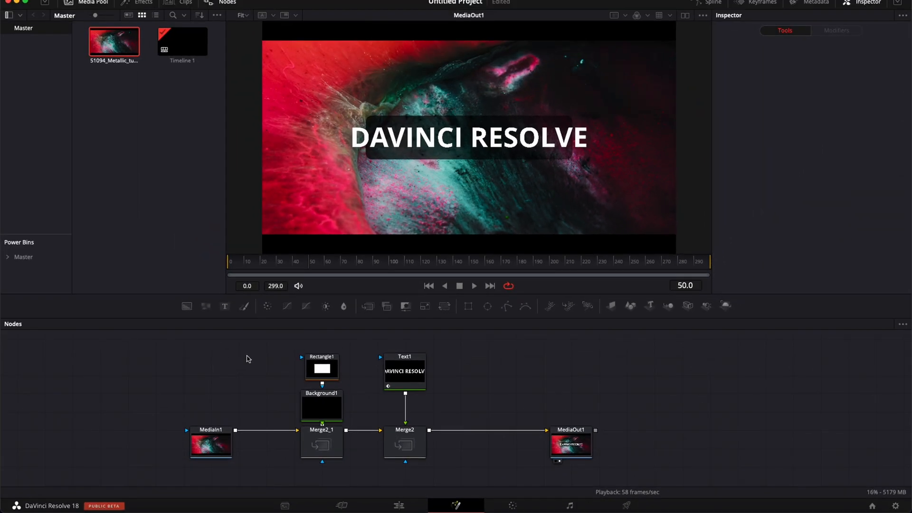
pyautogui.moveTo(224, 307)
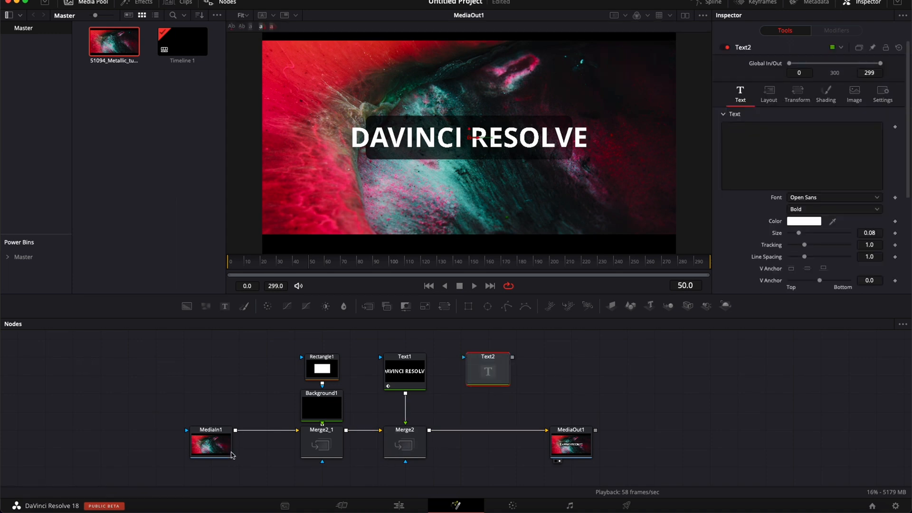
# - Enter 'DAVINCI' as the new Text2 node's text in the Inspector
pyautogui.click(802, 154)
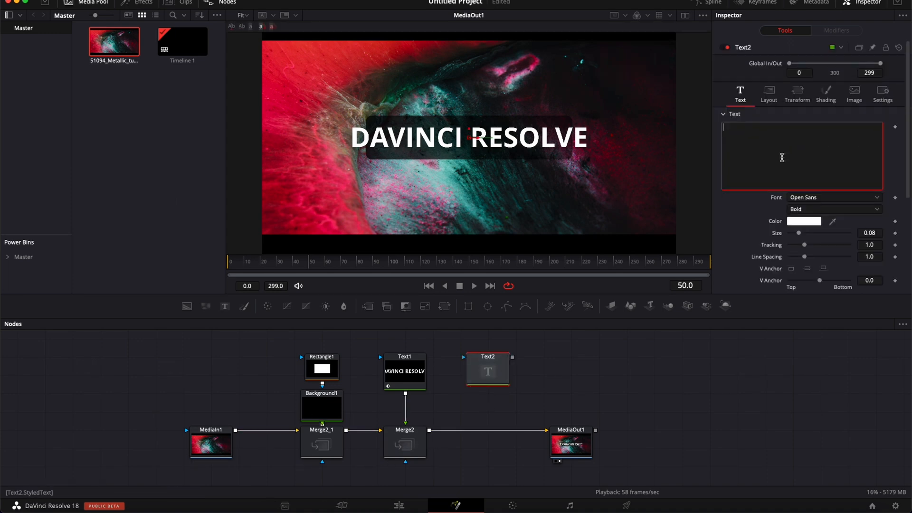
pyautogui.write('DAVI')
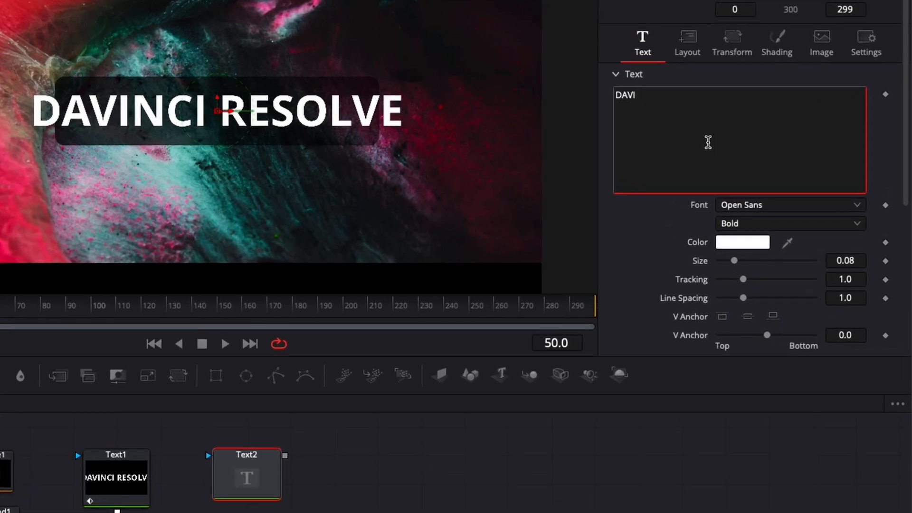
pyautogui.write('NCI')
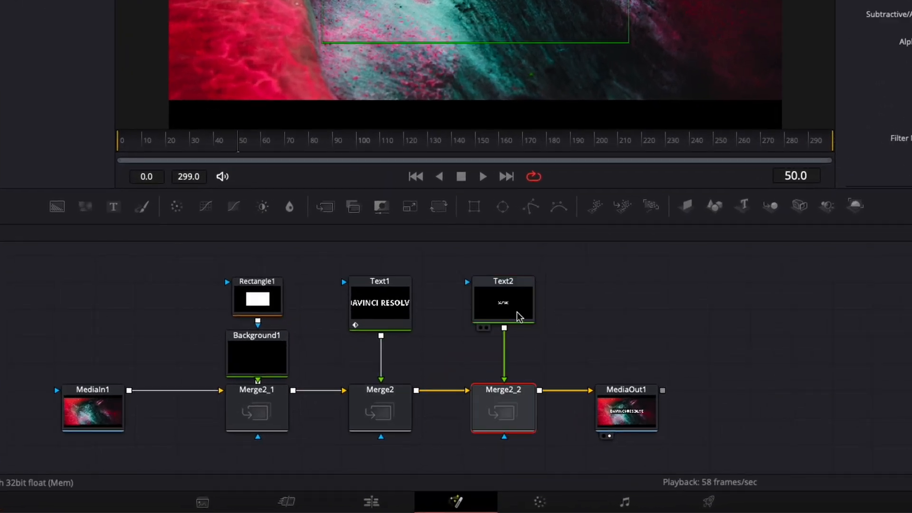
pyautogui.click(619, 335)
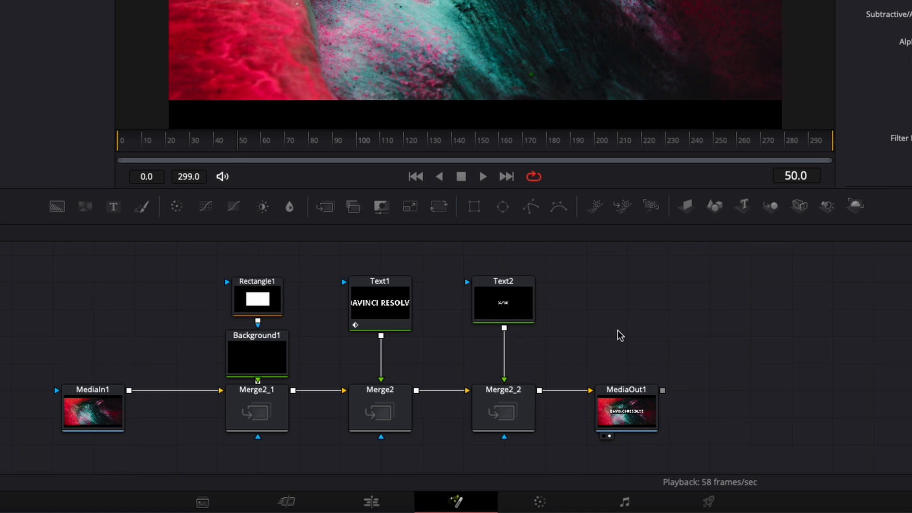